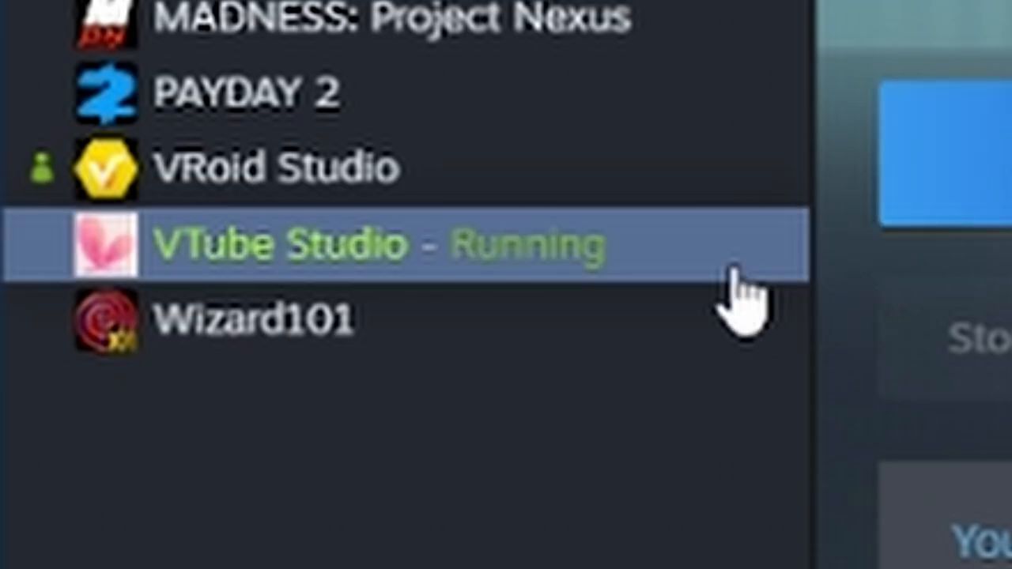
# Step: Browse VTube Studio's local installed files on disk from the Steam library
pyautogui.rightClick(284, 244)
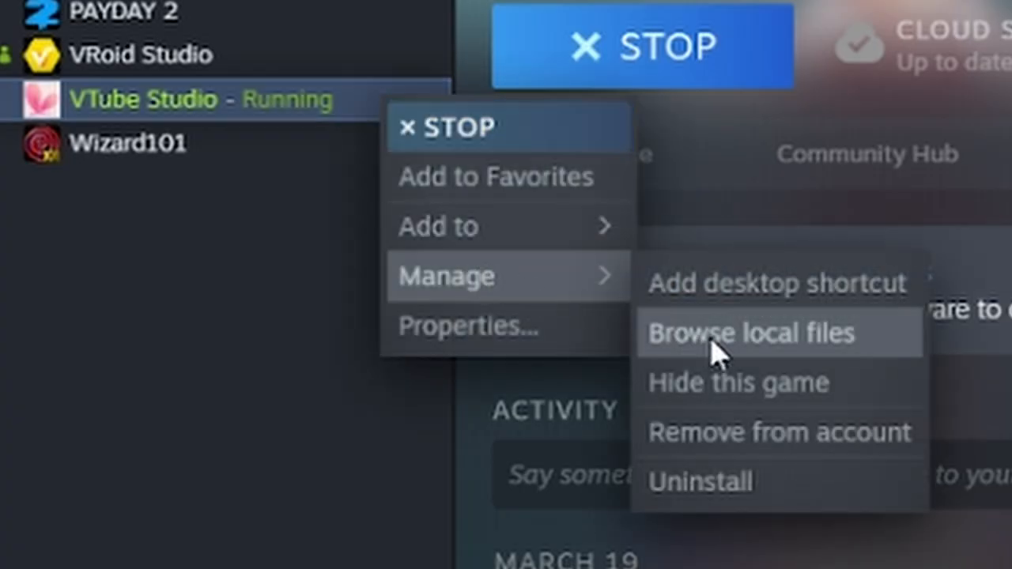
pyautogui.click(753, 332)
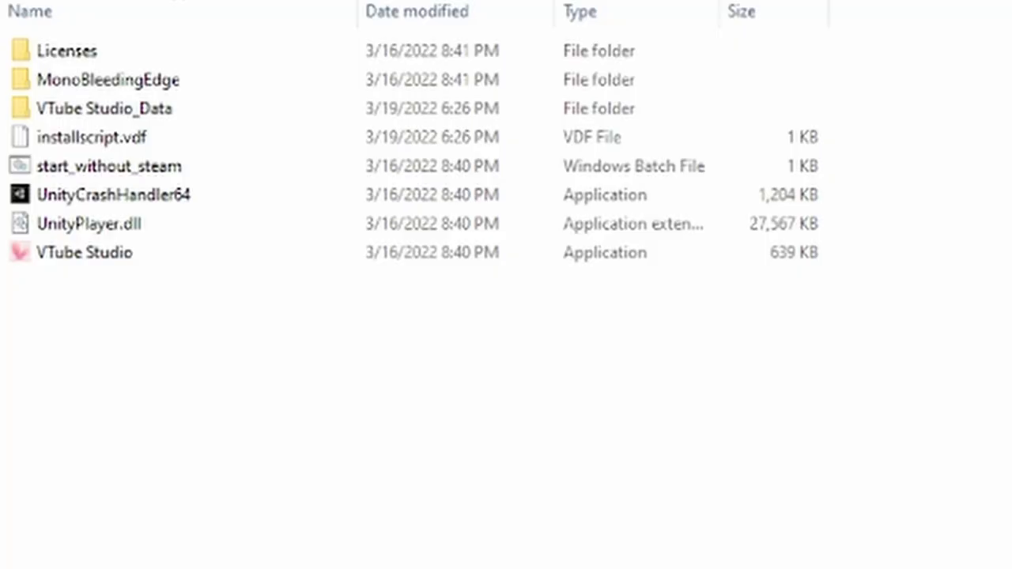
pyautogui.moveTo(103, 108)
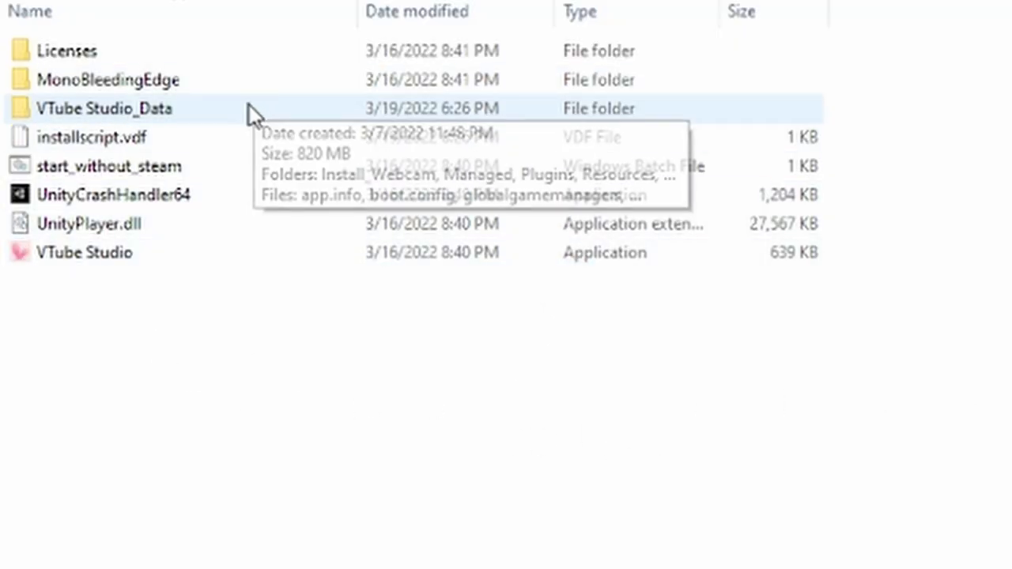
# Step: Navigate from VTube Studio_Data into StreamingAssets > Items and browse the item images
pyautogui.doubleClick(98, 107)
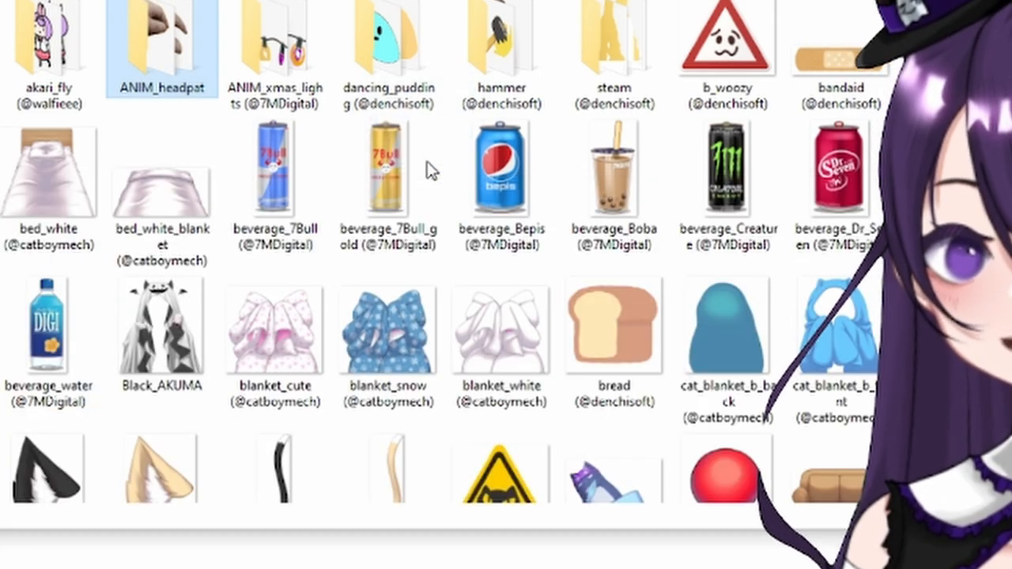
pyautogui.scroll(-3)
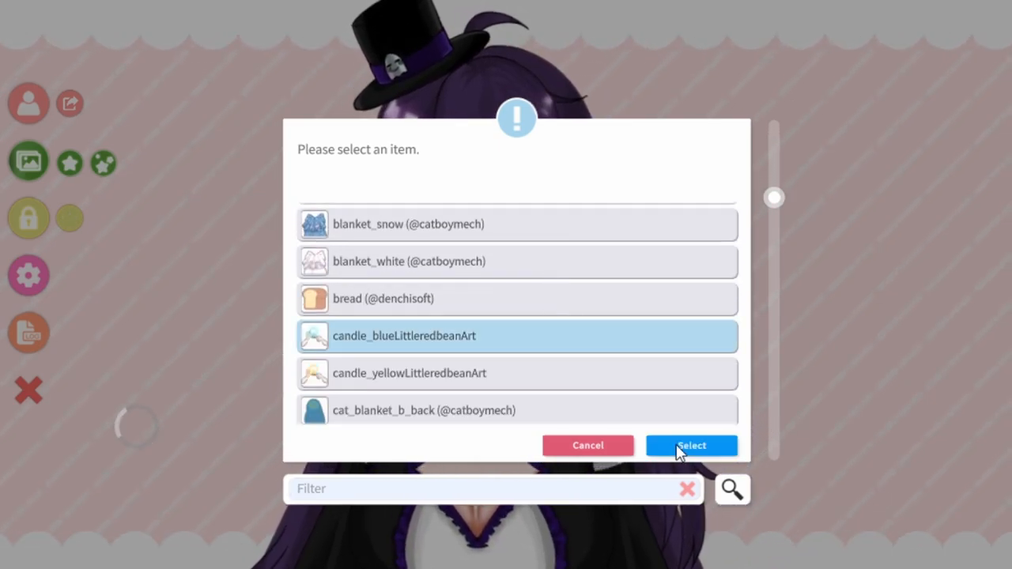
# Step: Load candle_blueLittleredbeanArt pinned to the Live2D model and raise its item order to 2
pyautogui.click(691, 446)
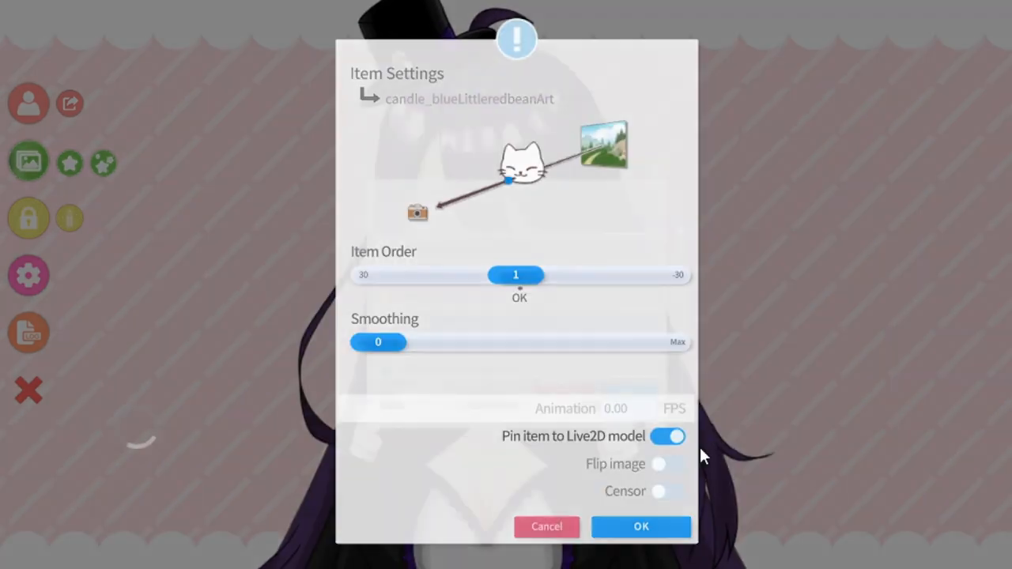
pyautogui.moveTo(516, 275); pyautogui.dragTo(512, 275)
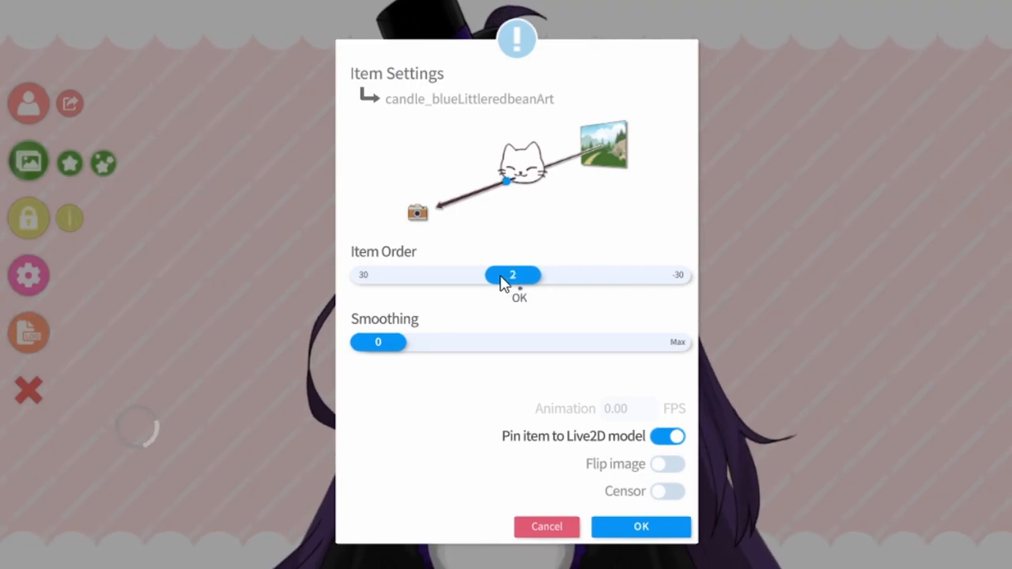